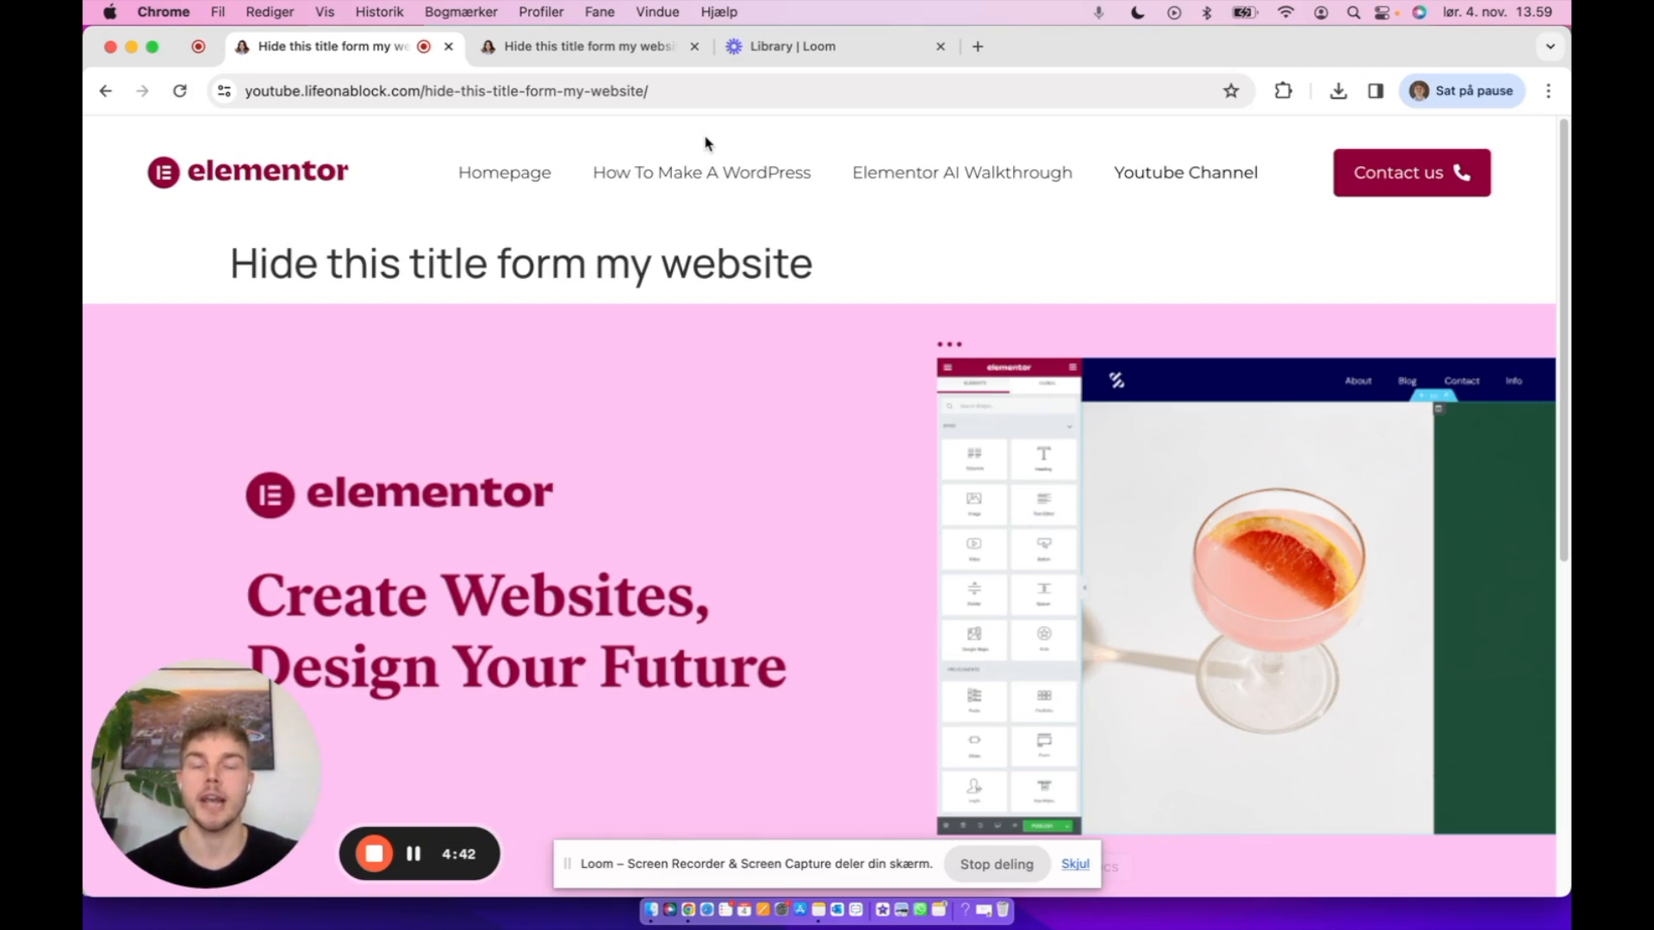
- Start a new page from Pages > All Pages via Add New
click(590, 46)
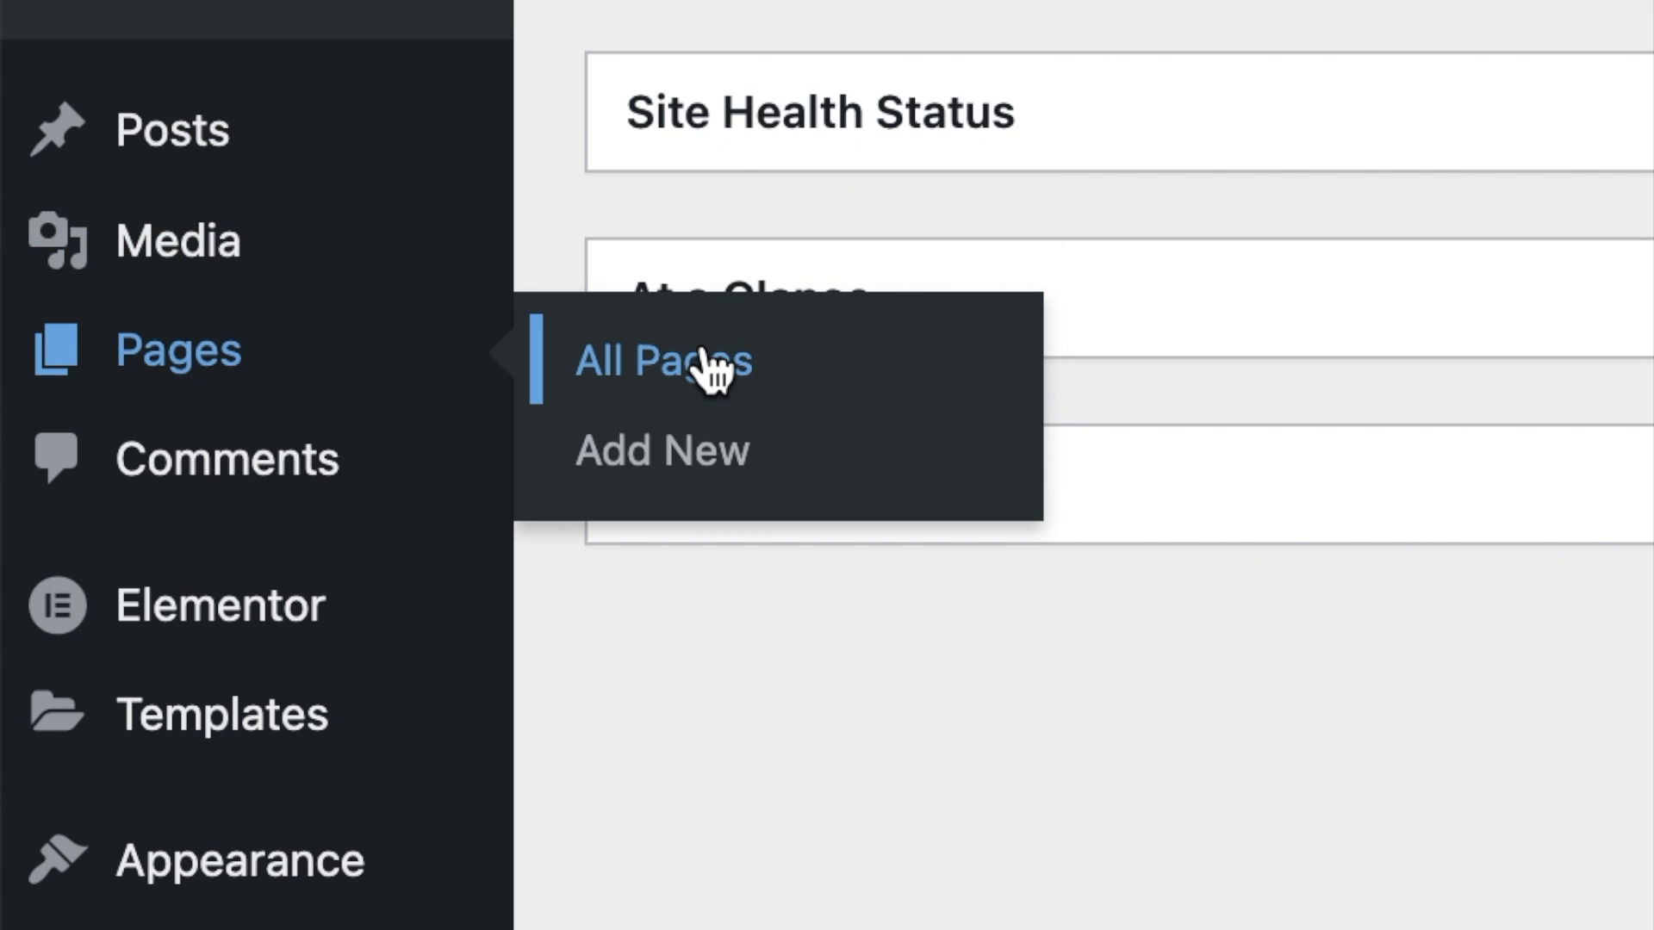
click(668, 362)
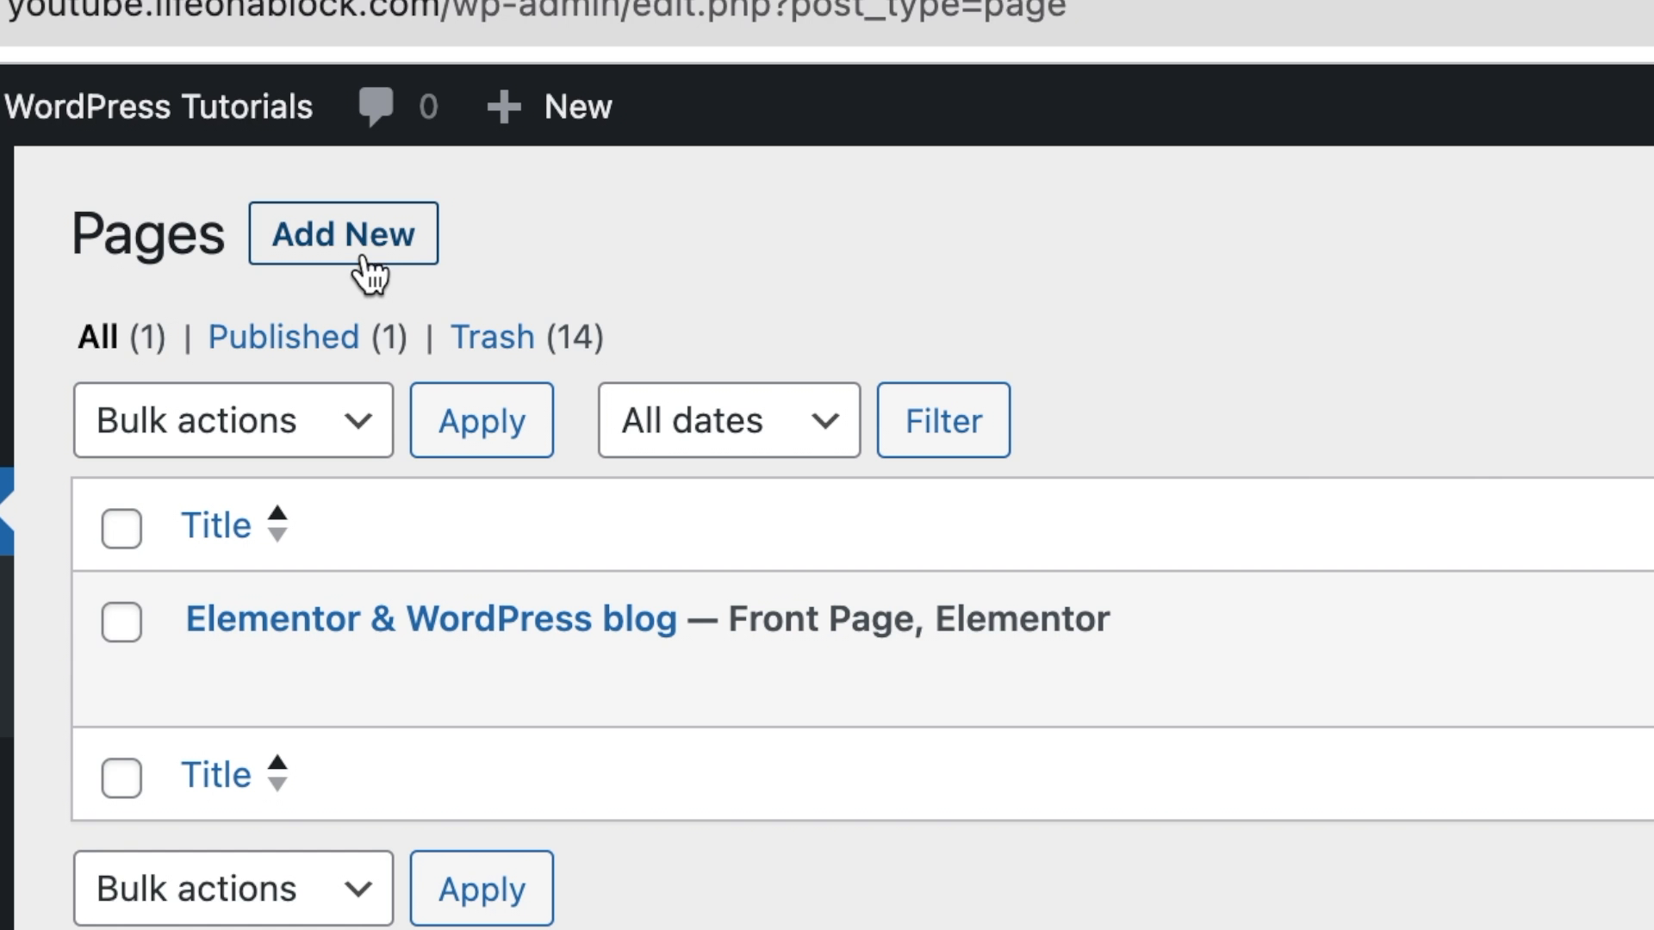
click(343, 234)
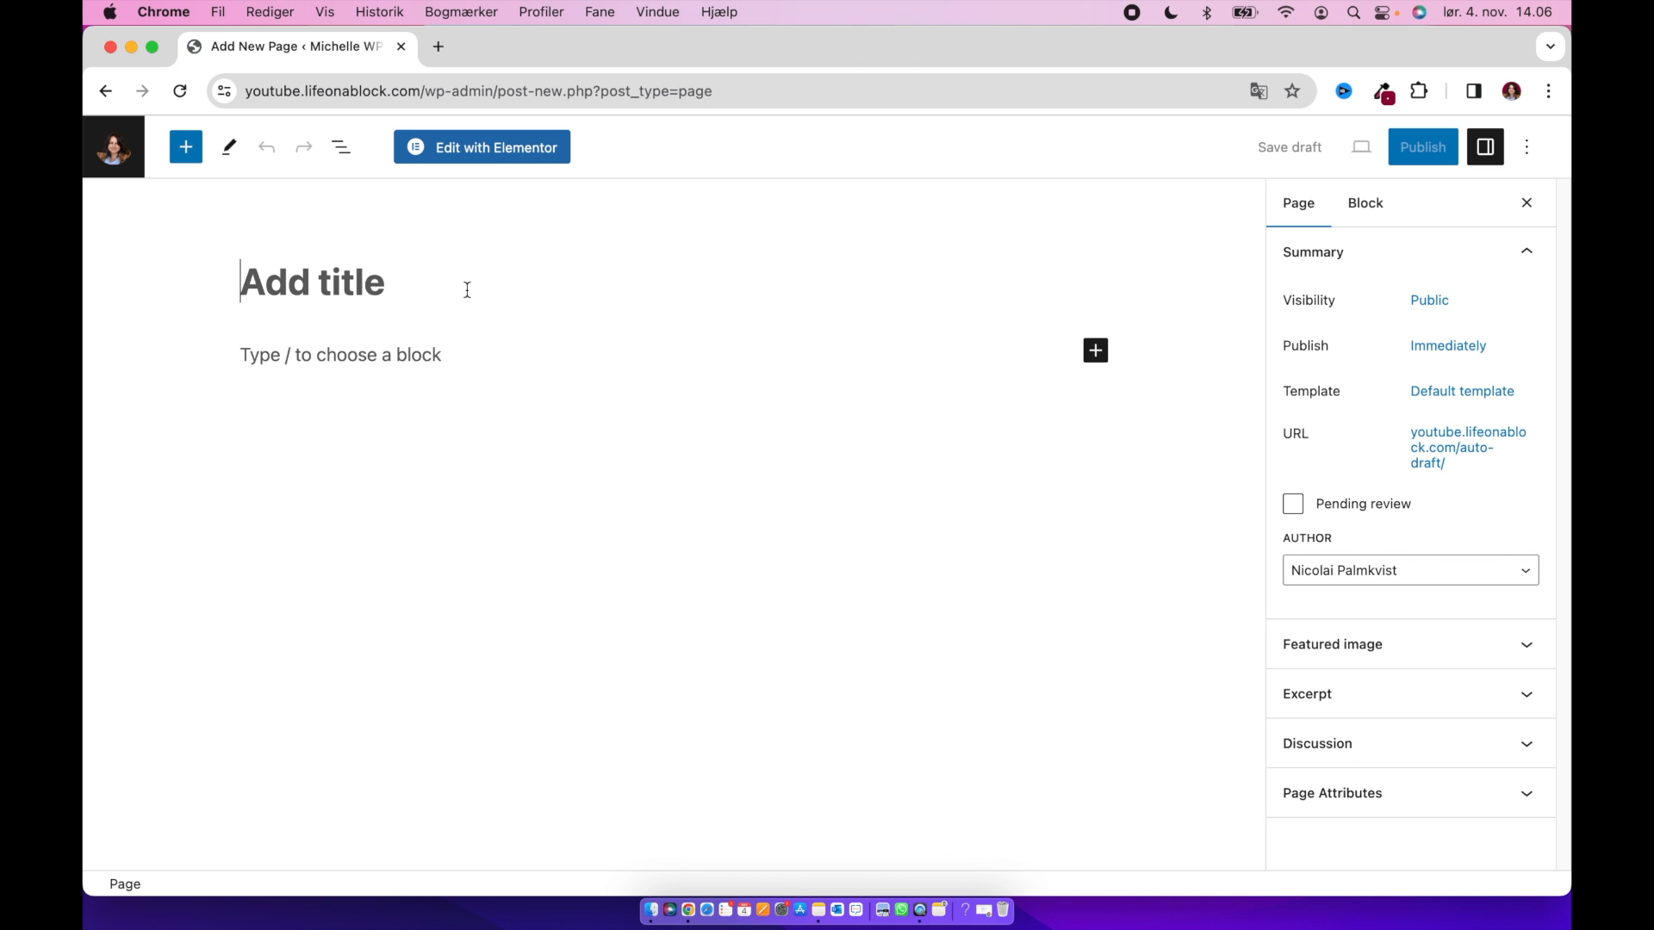
- Enter the page title 'Hide this title form my website'
text(Hide)
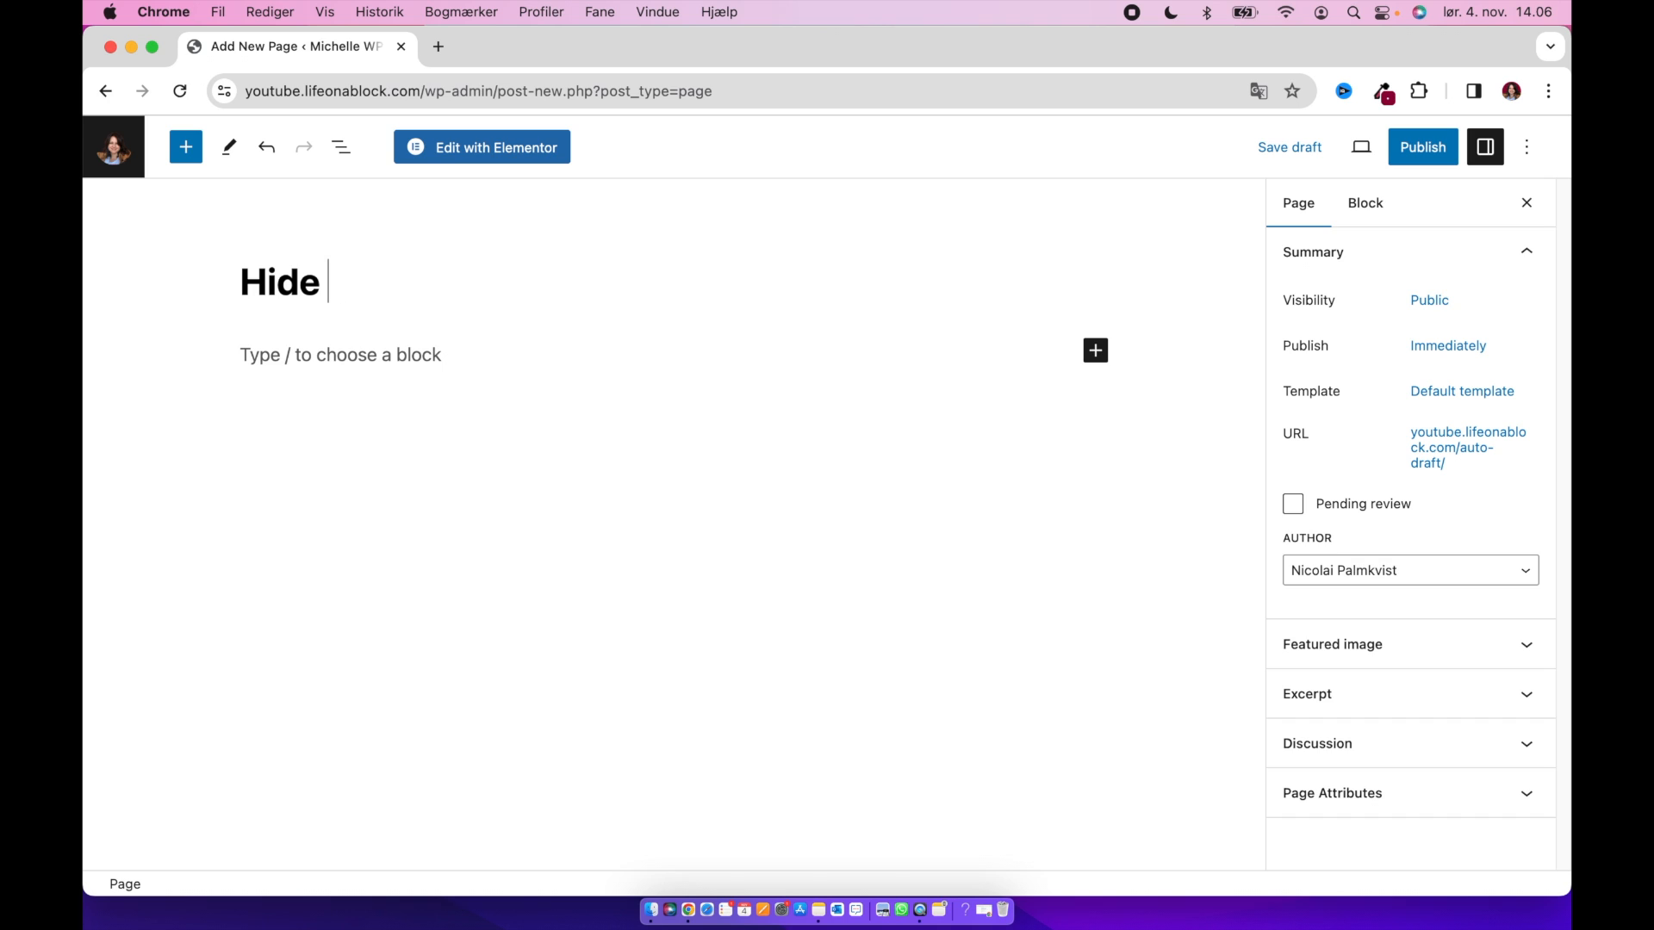
text(this f)
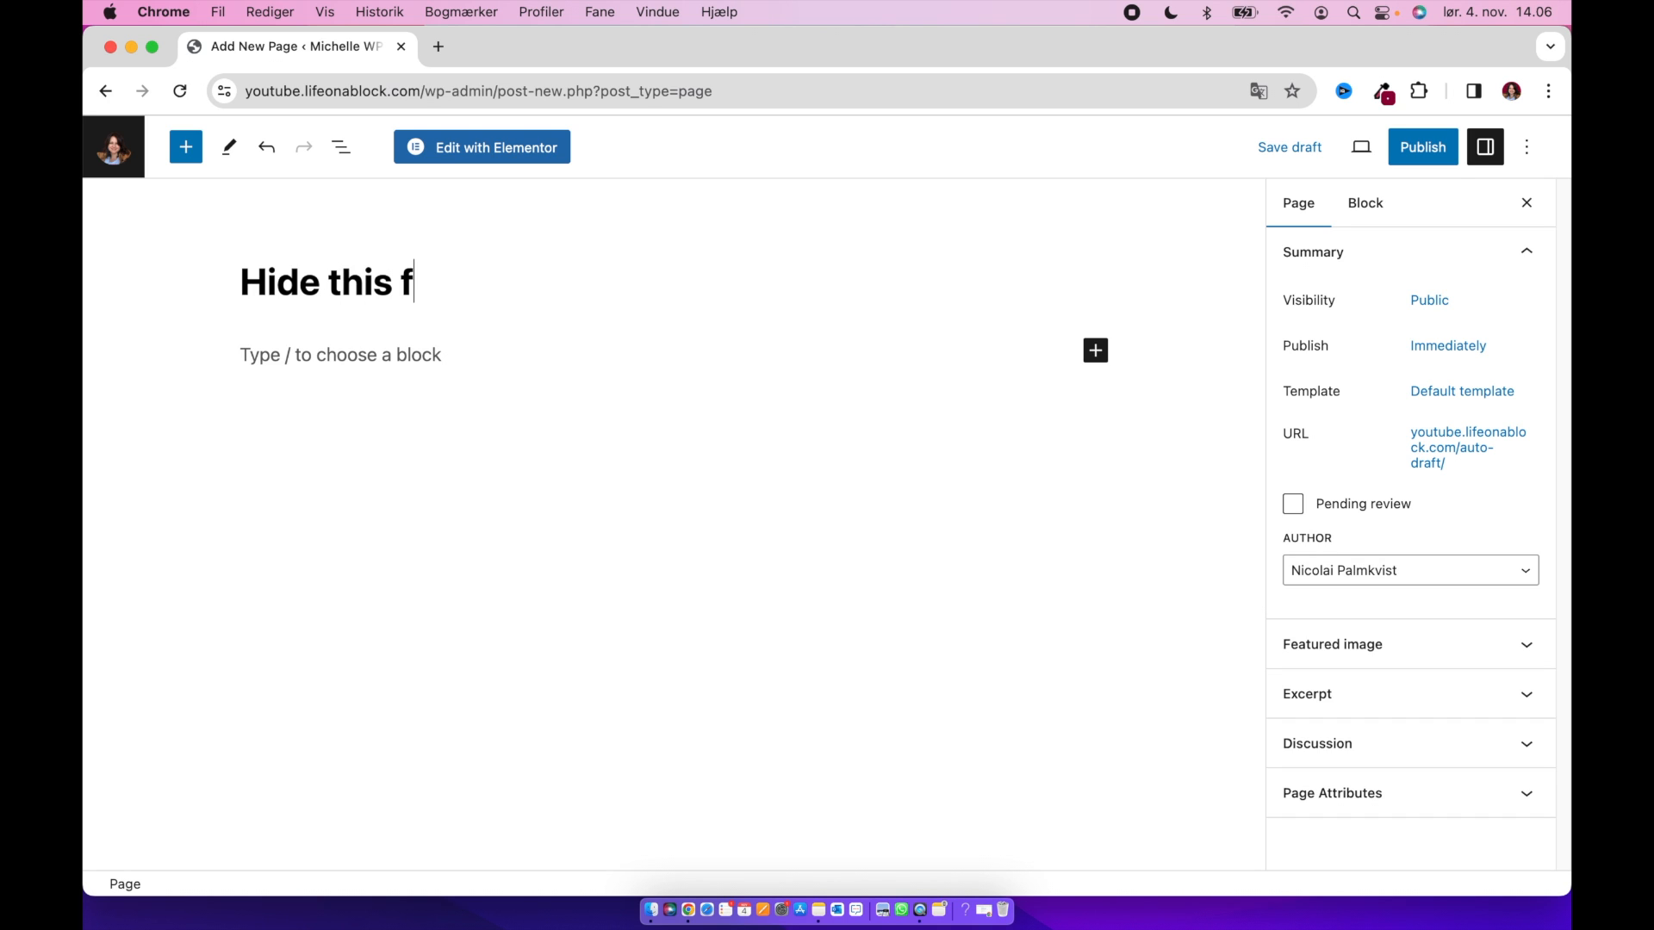
text(itle form)
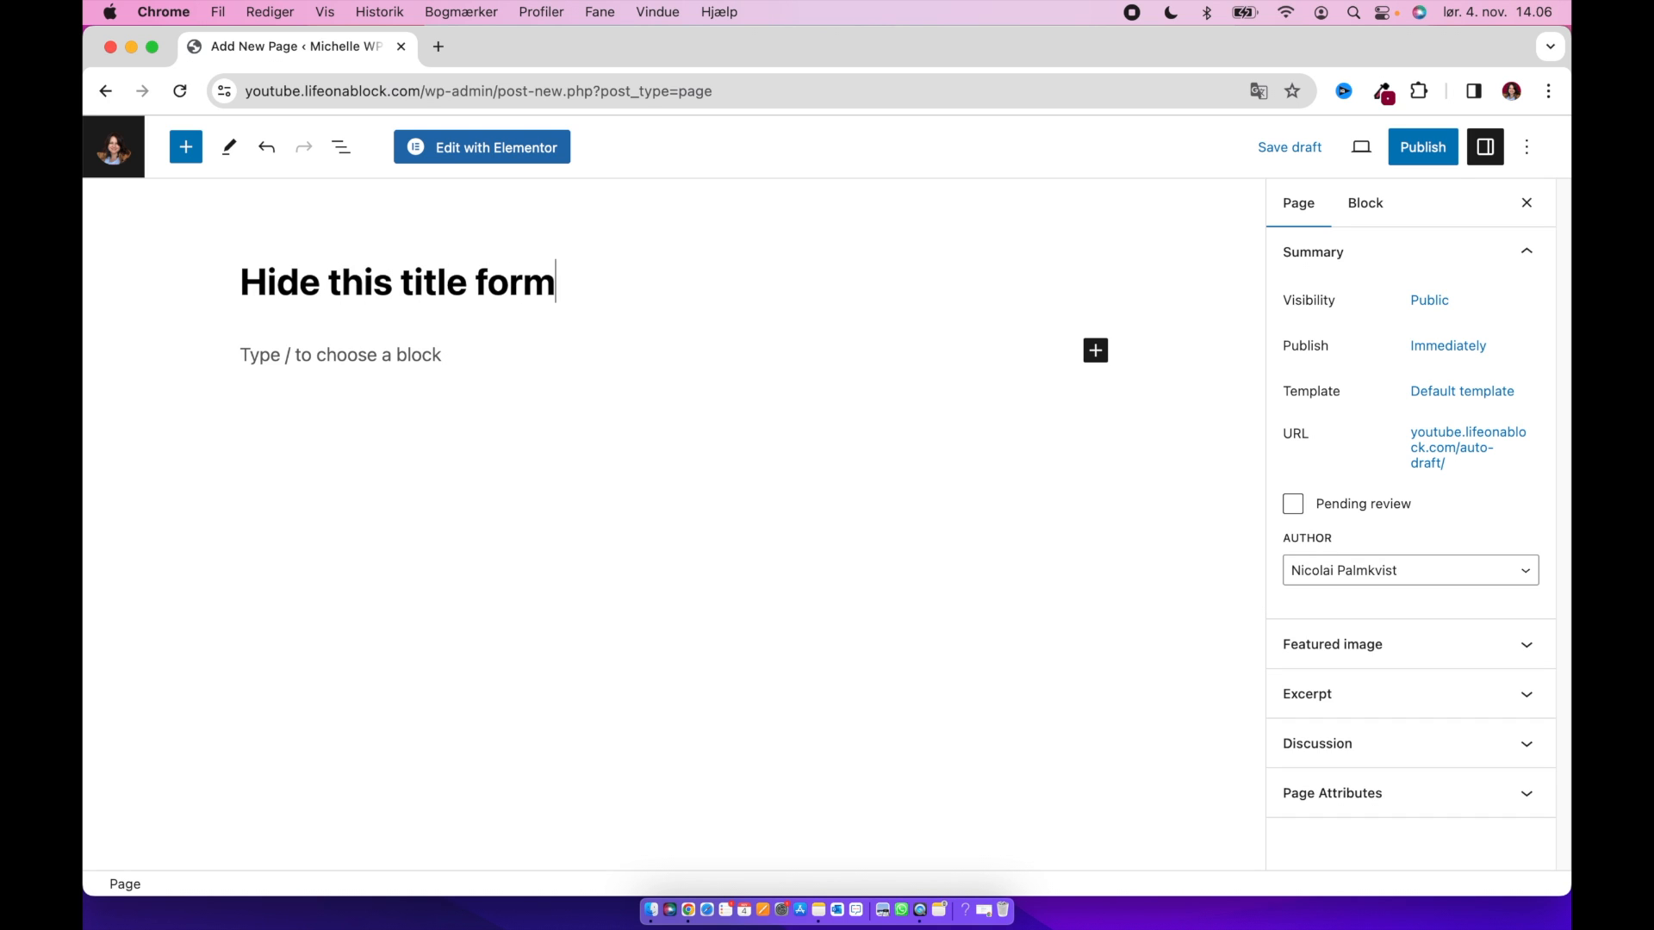
text(my website)
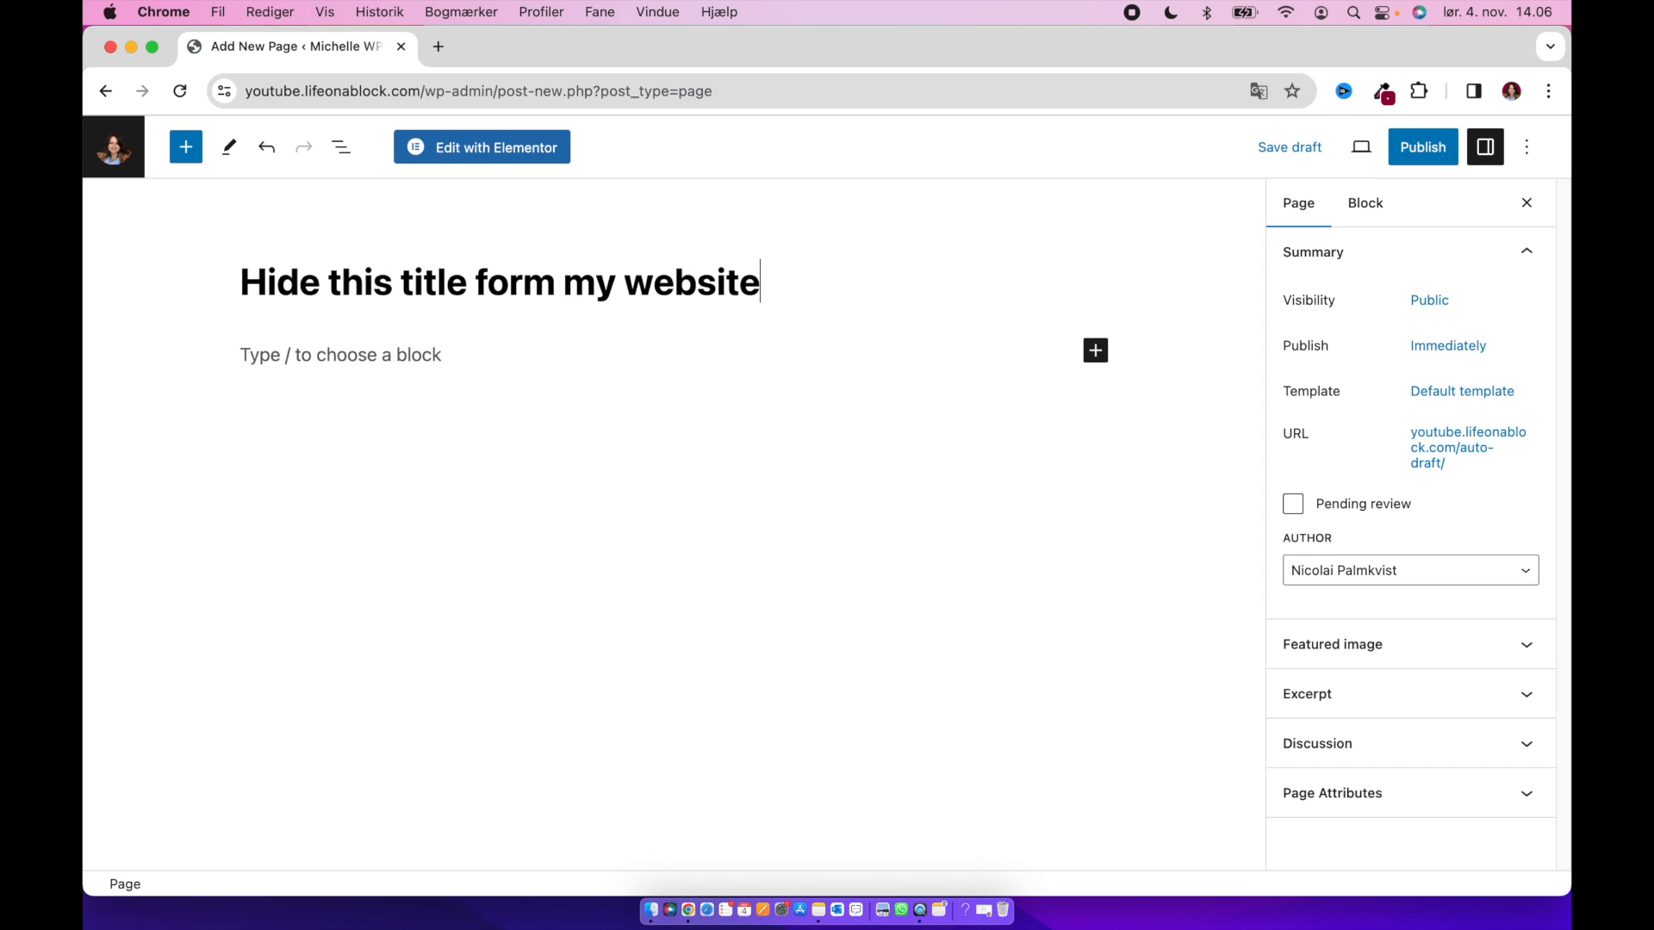
- Publish the page, view it live with its title showing, and return to the editor
click(1423, 146)
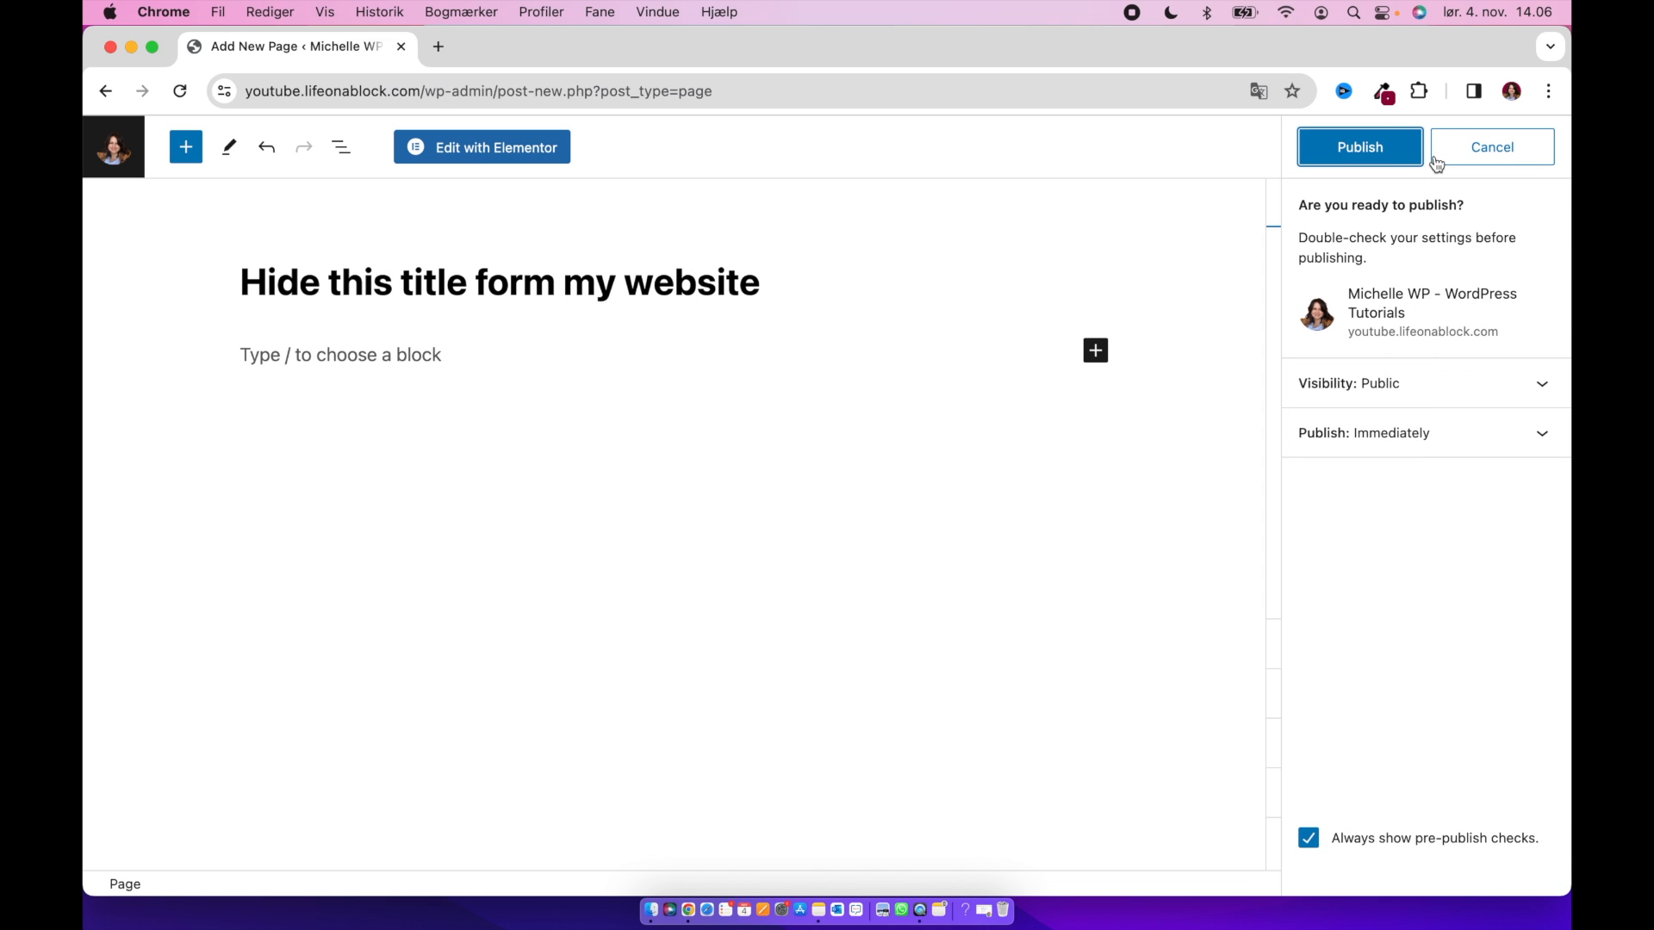
click(1360, 146)
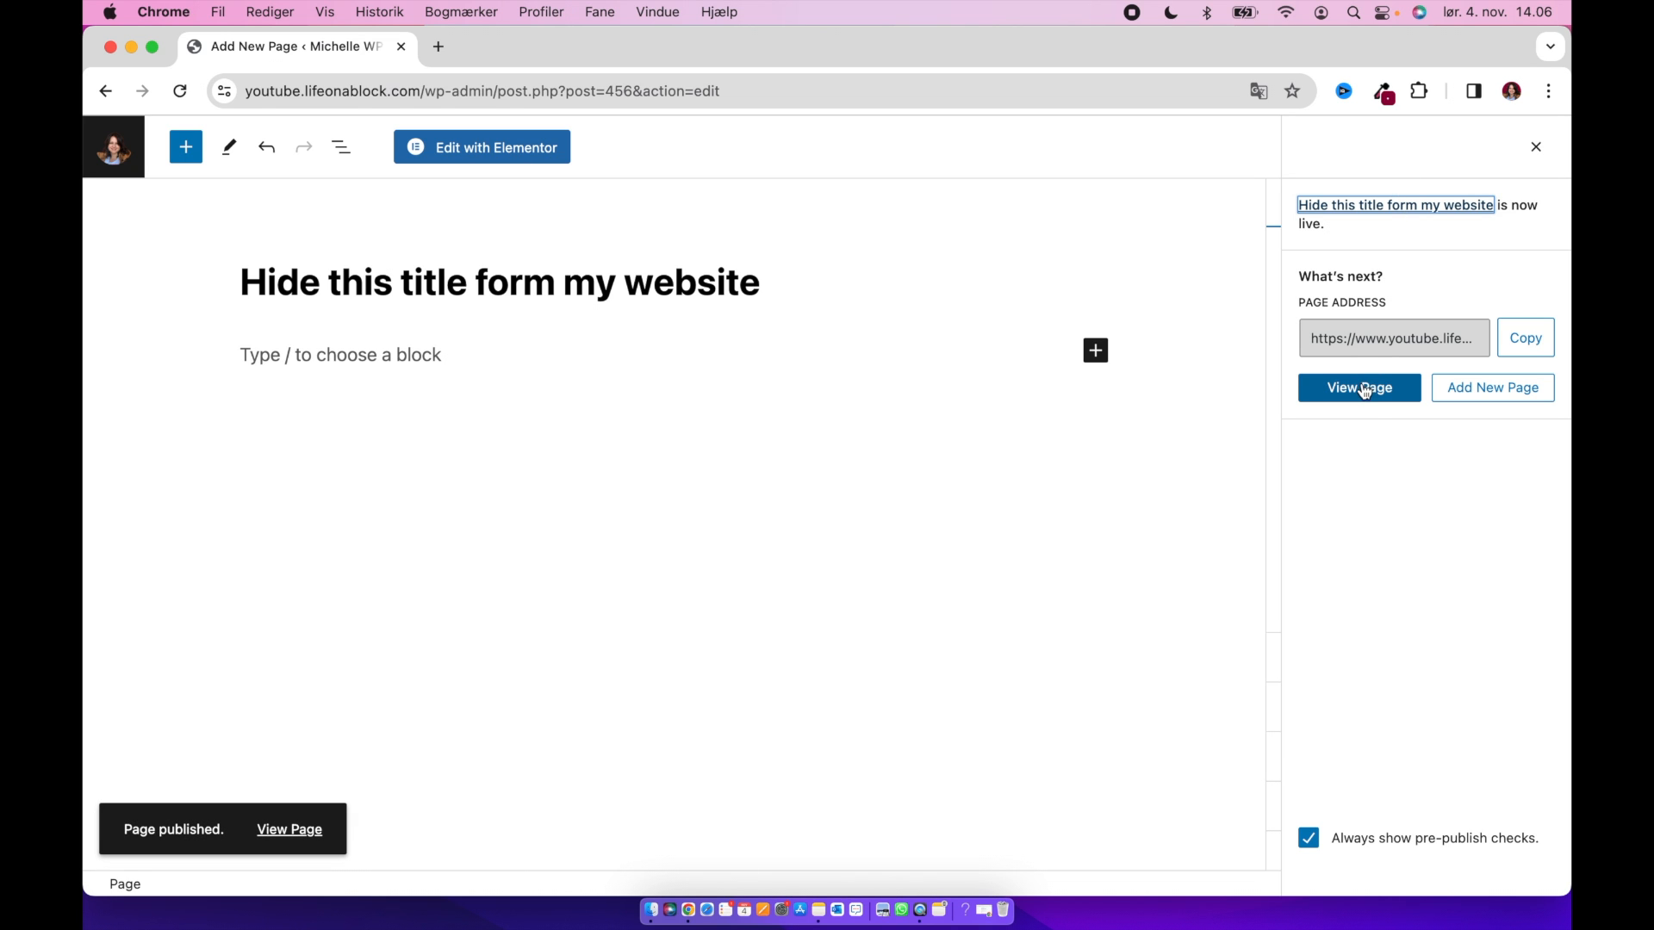
click(1360, 388)
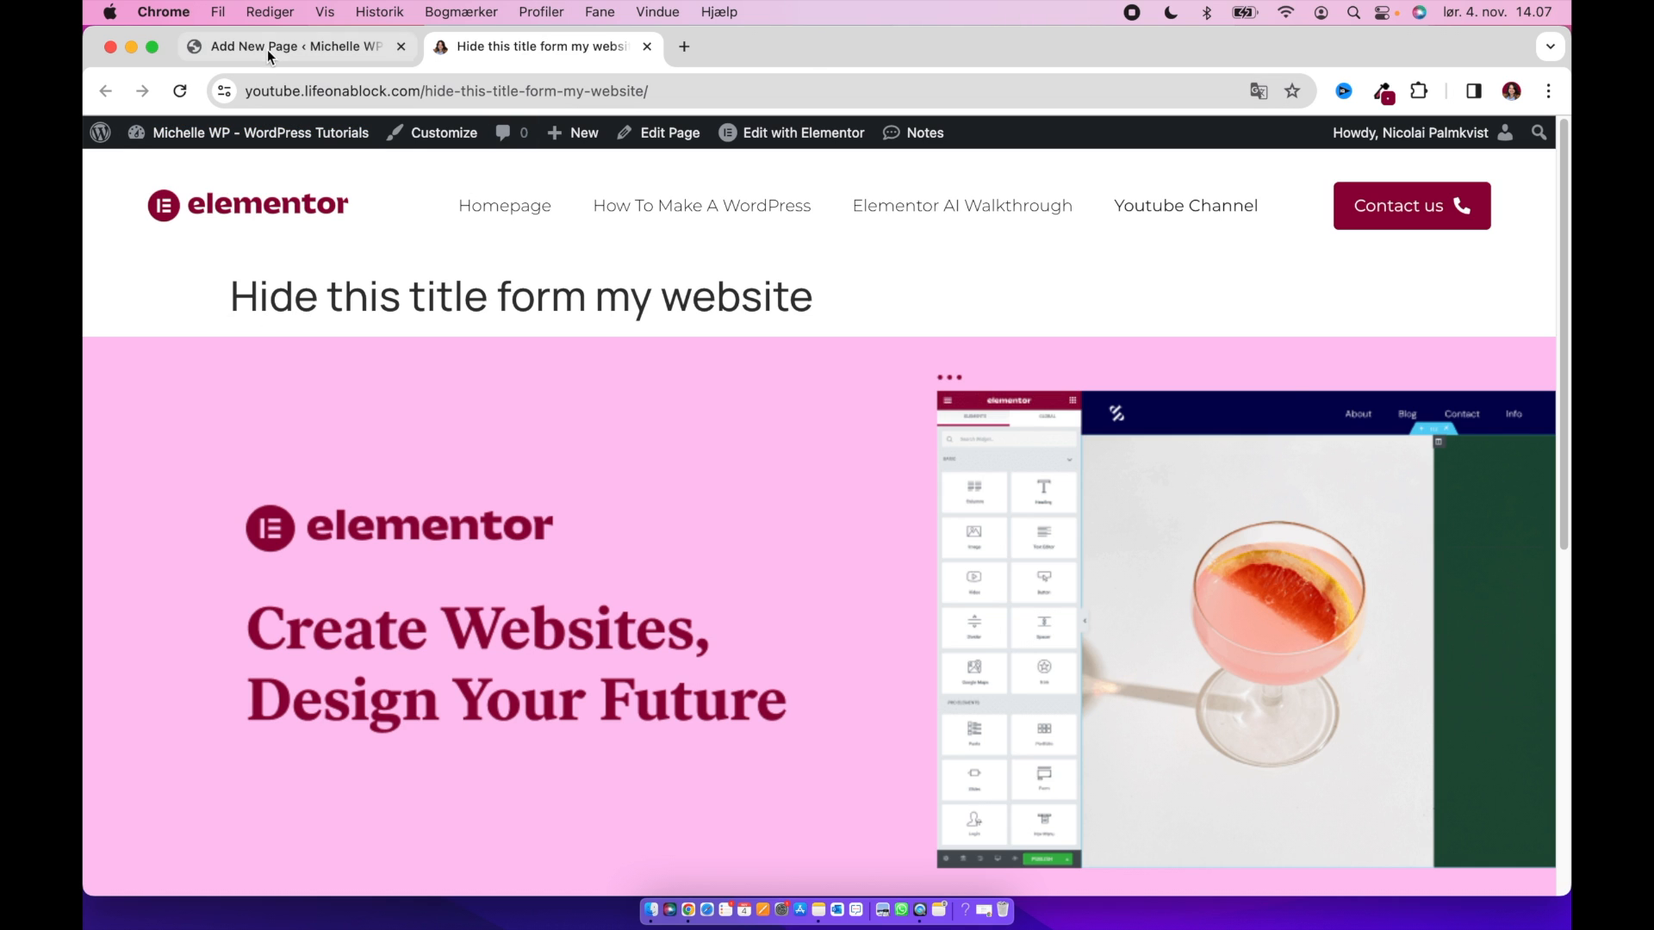
click(267, 47)
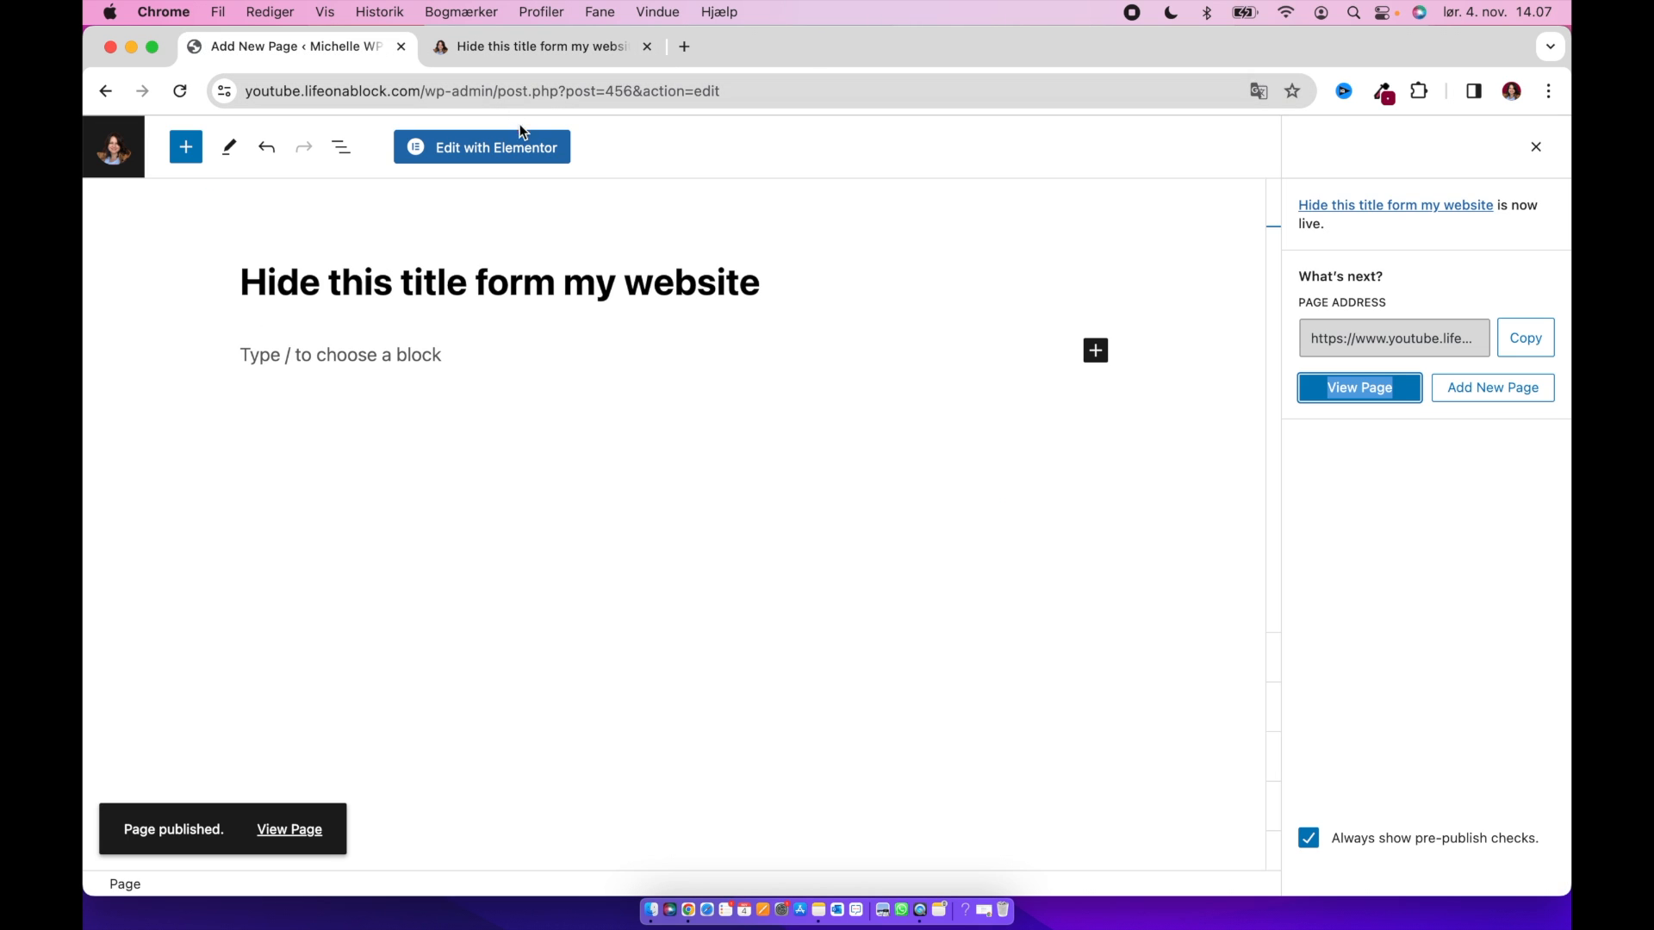
- In Elementor's Page Settings under General Settings, toggle Hide Title to Yes
click(483, 147)
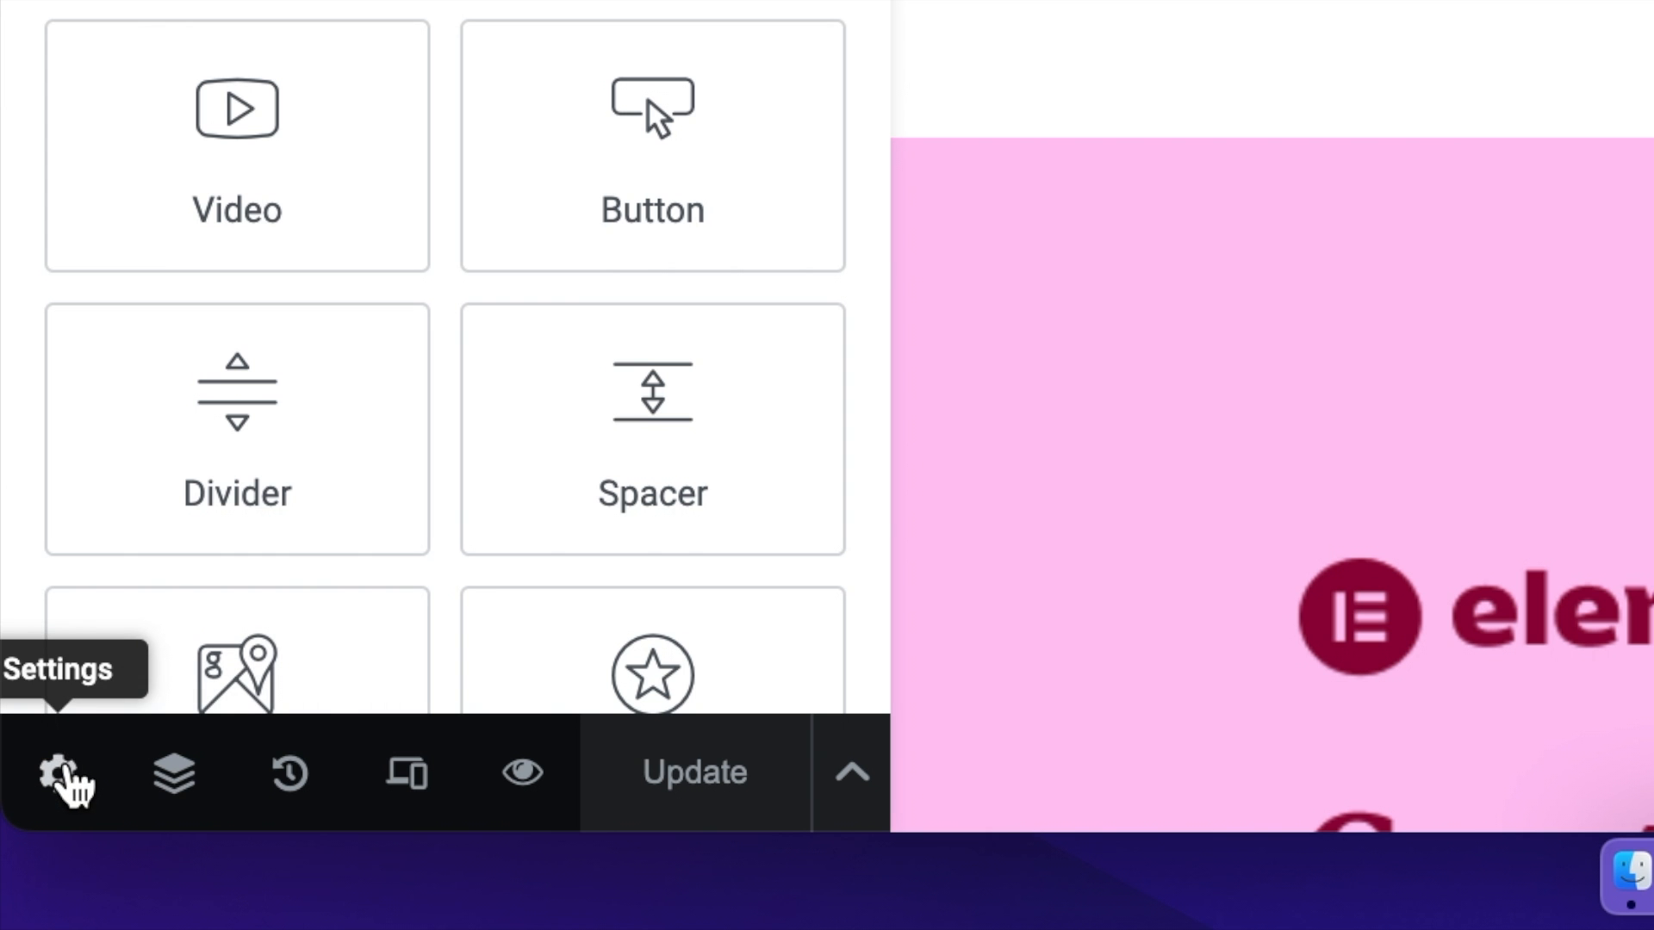
click(57, 778)
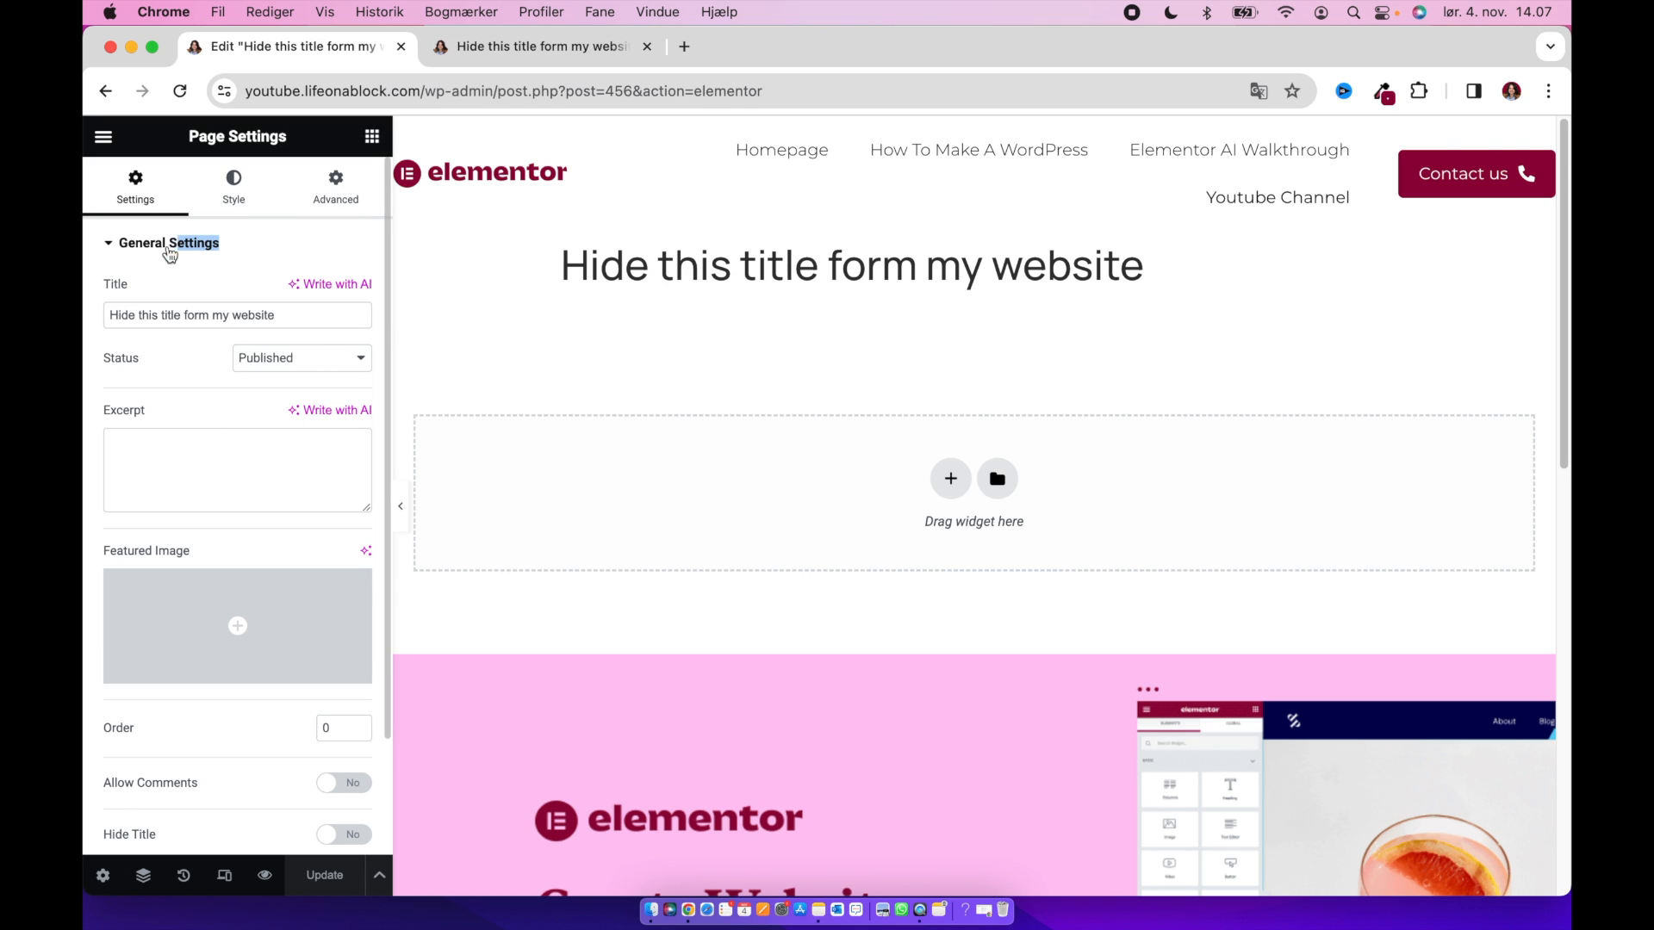
click(164, 243)
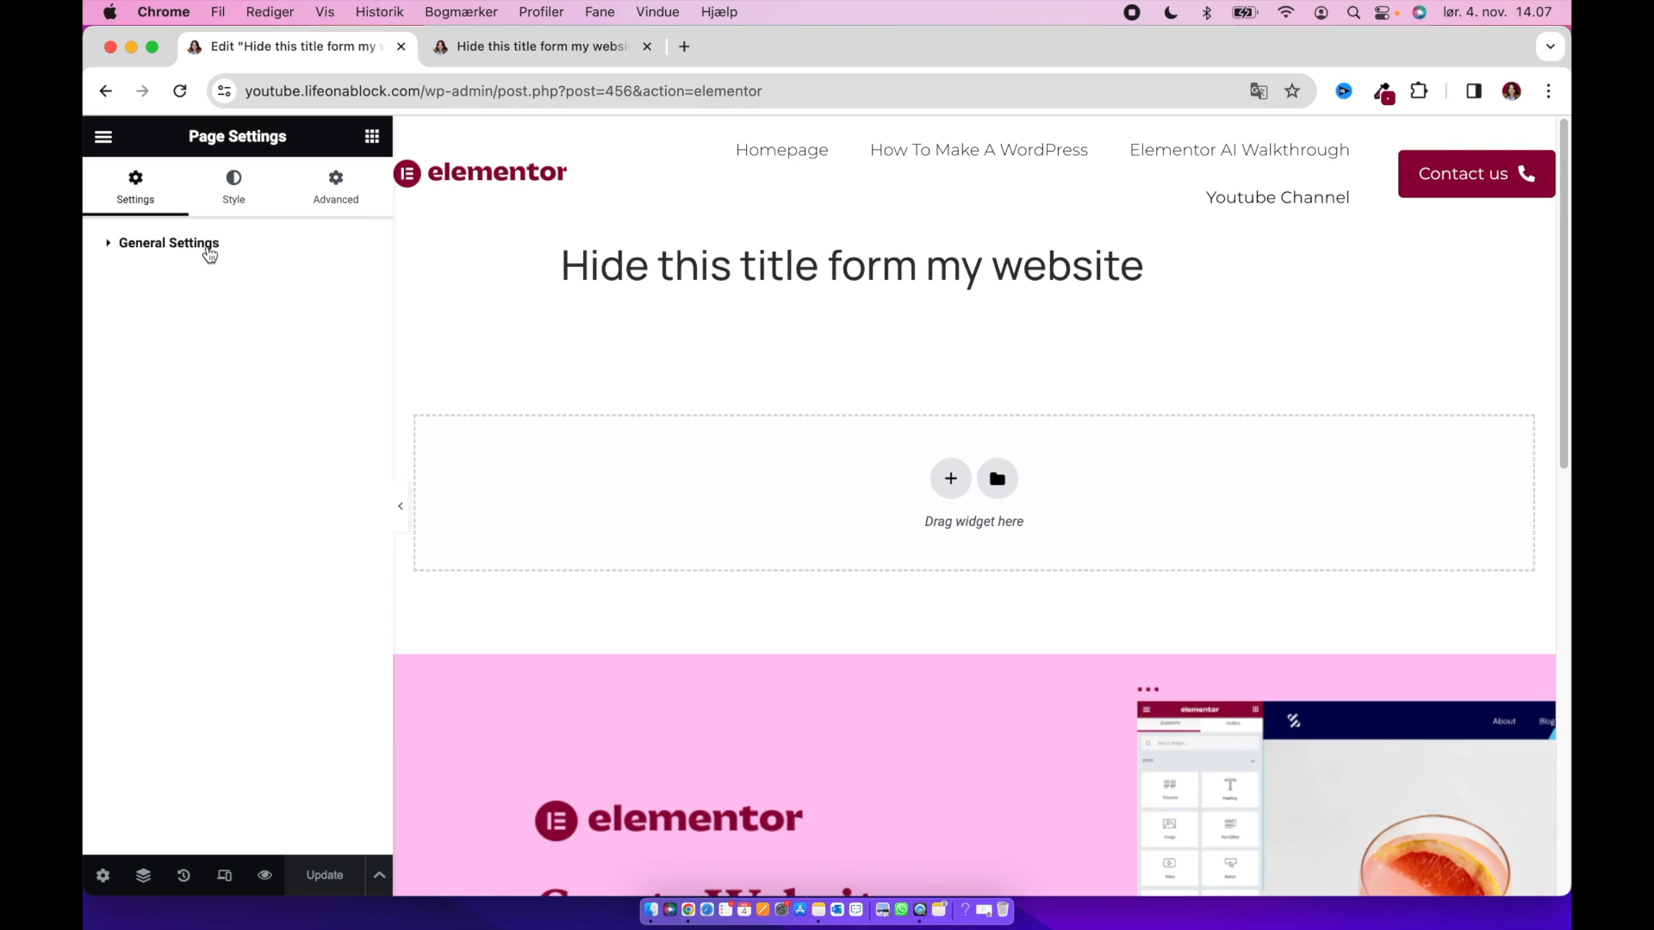
click(165, 243)
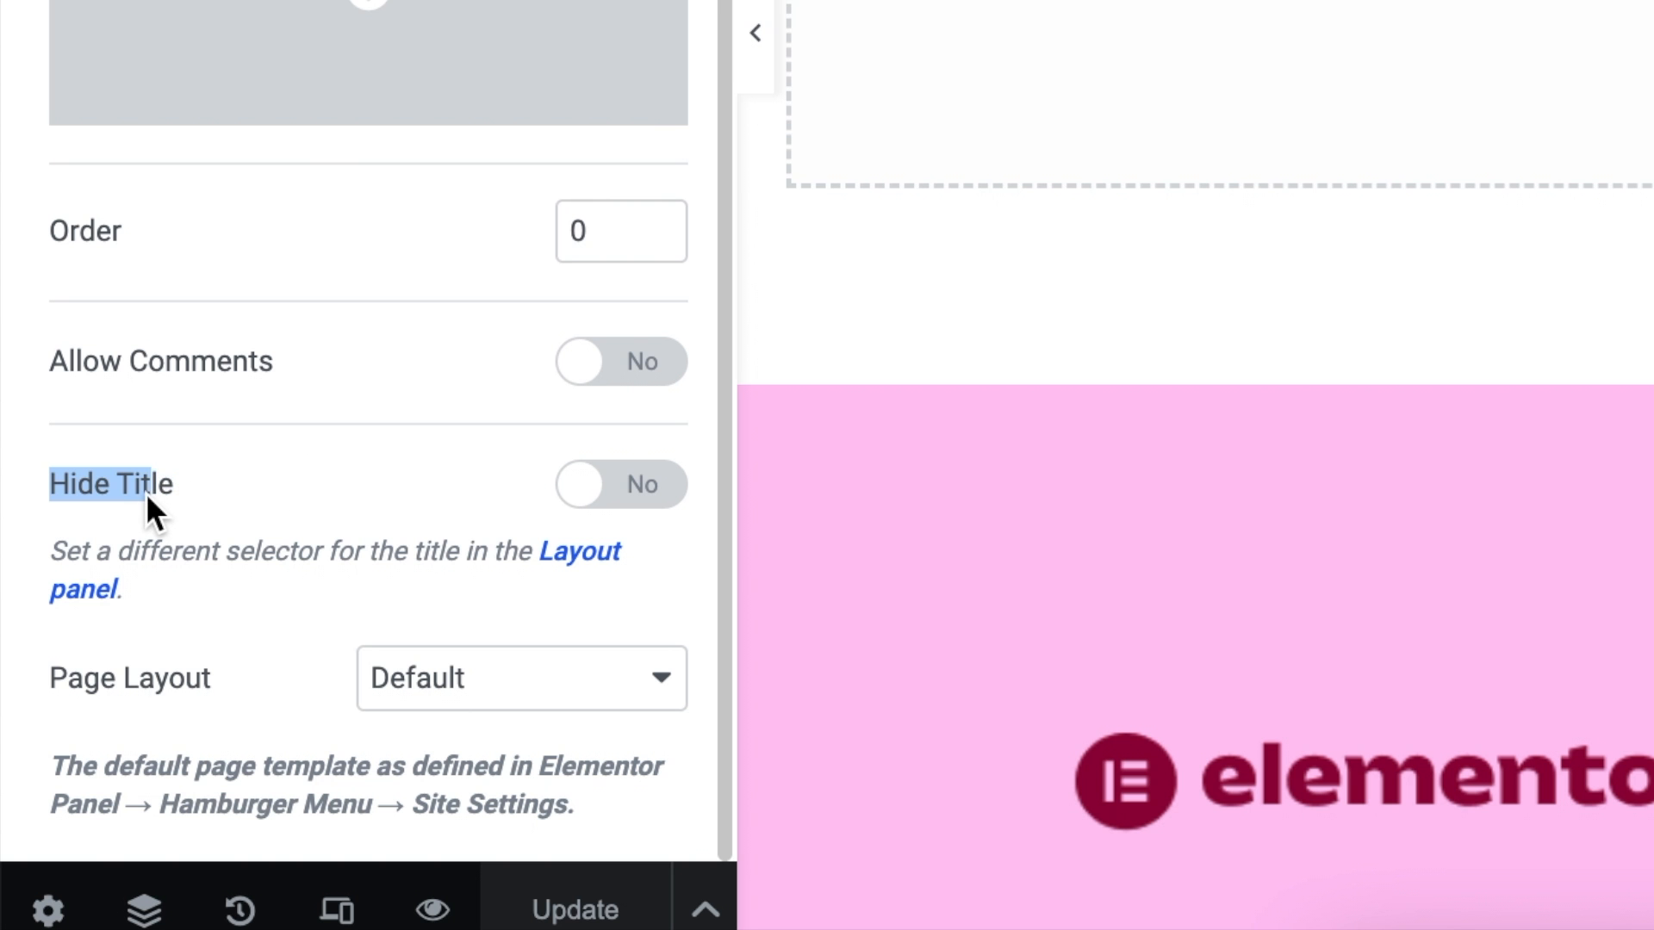
mouse_move(599, 493)
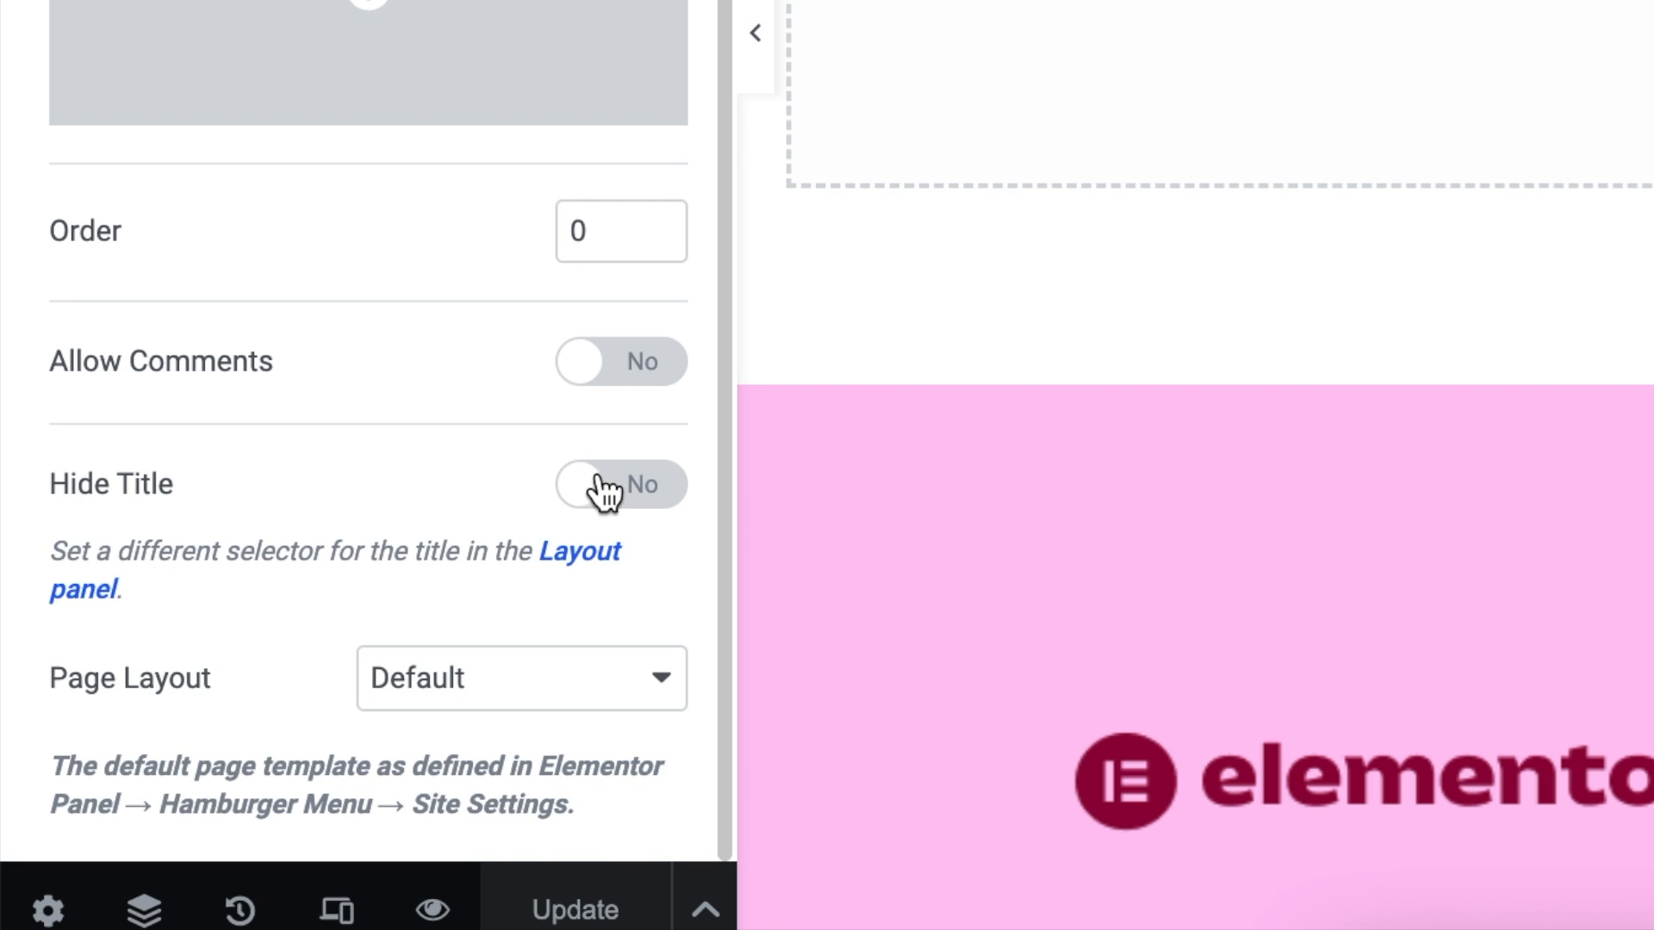
click(616, 484)
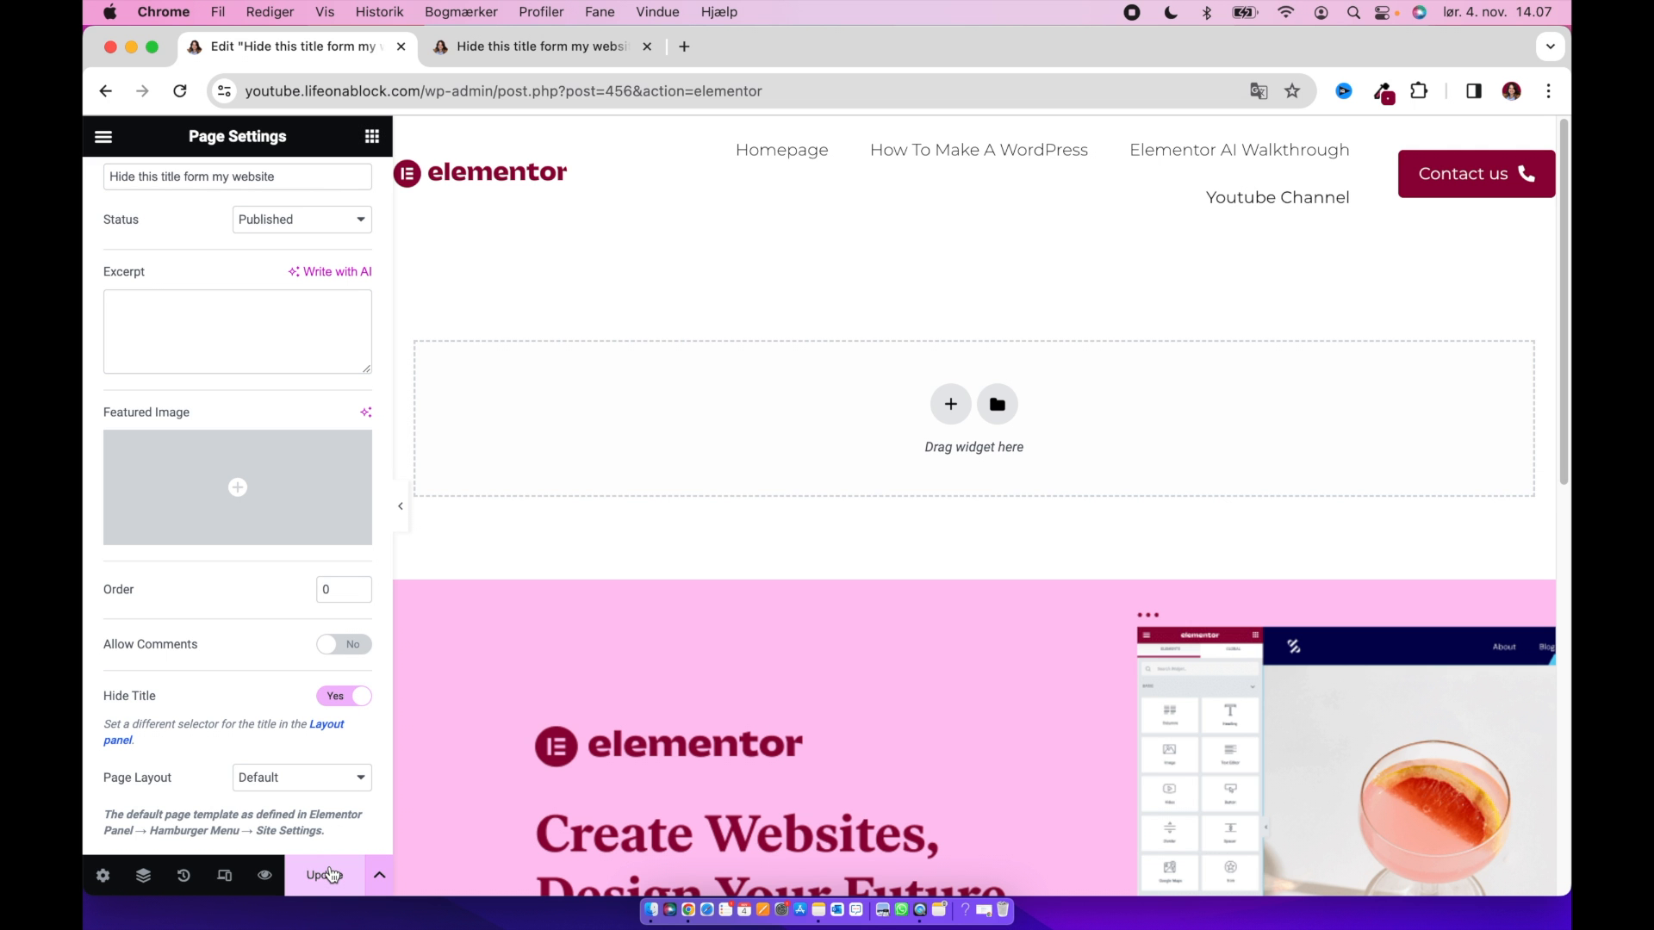
mouse_move(495, 155)
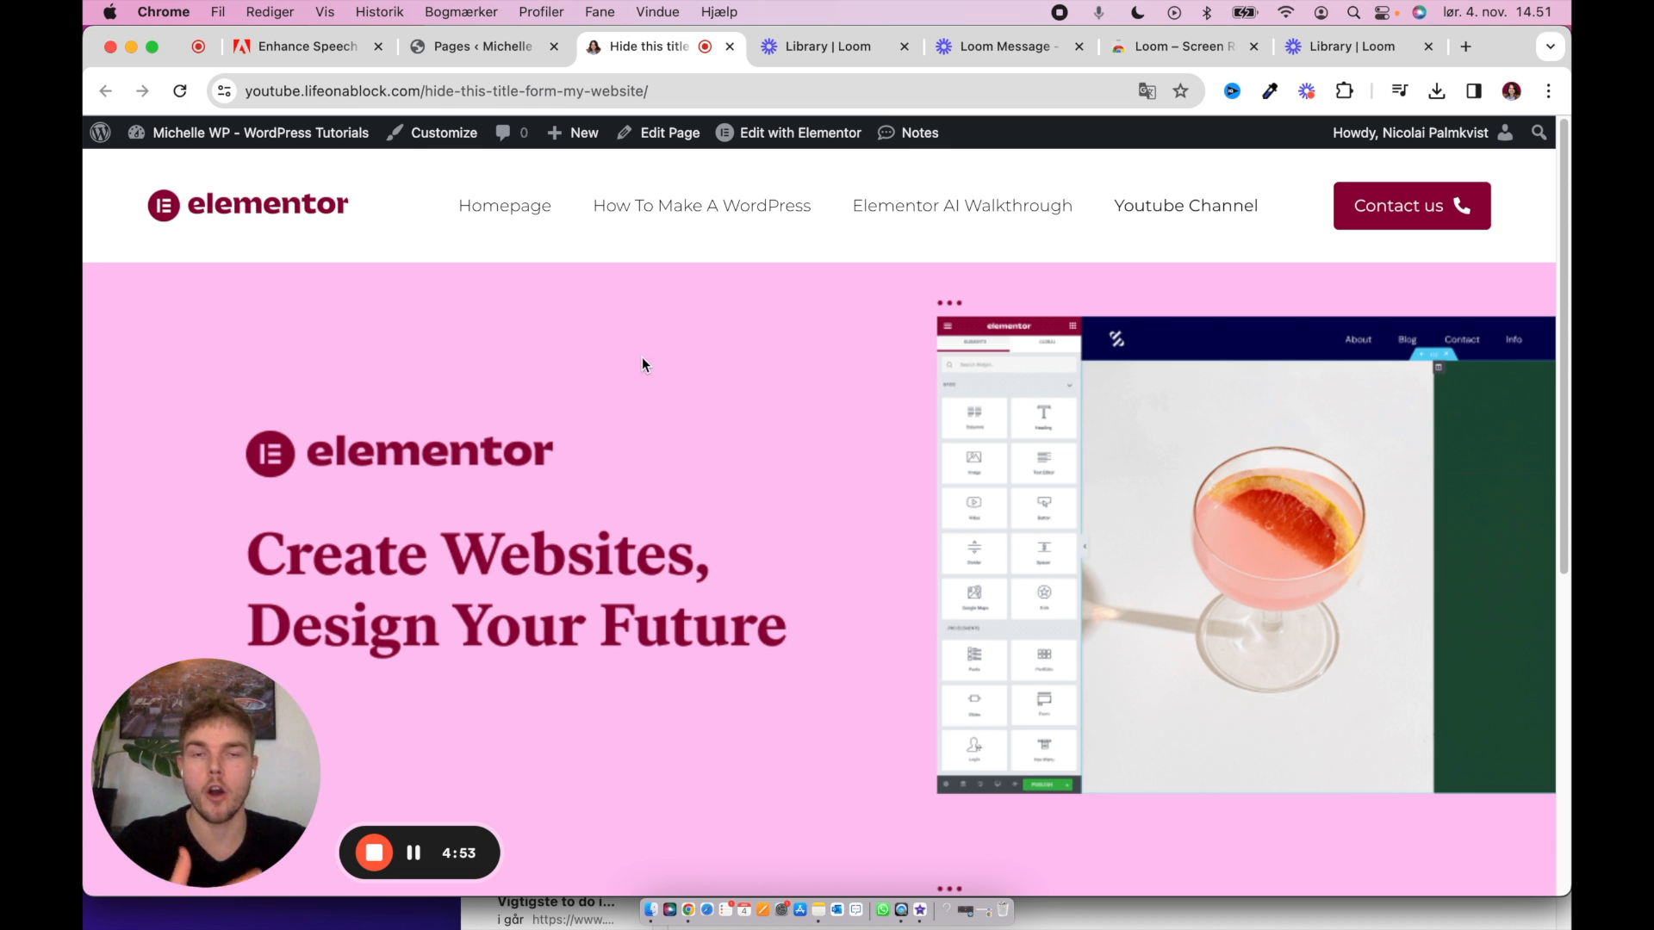
- Bring up the About WordPress screen from the WordPress logo menu
click(102, 132)
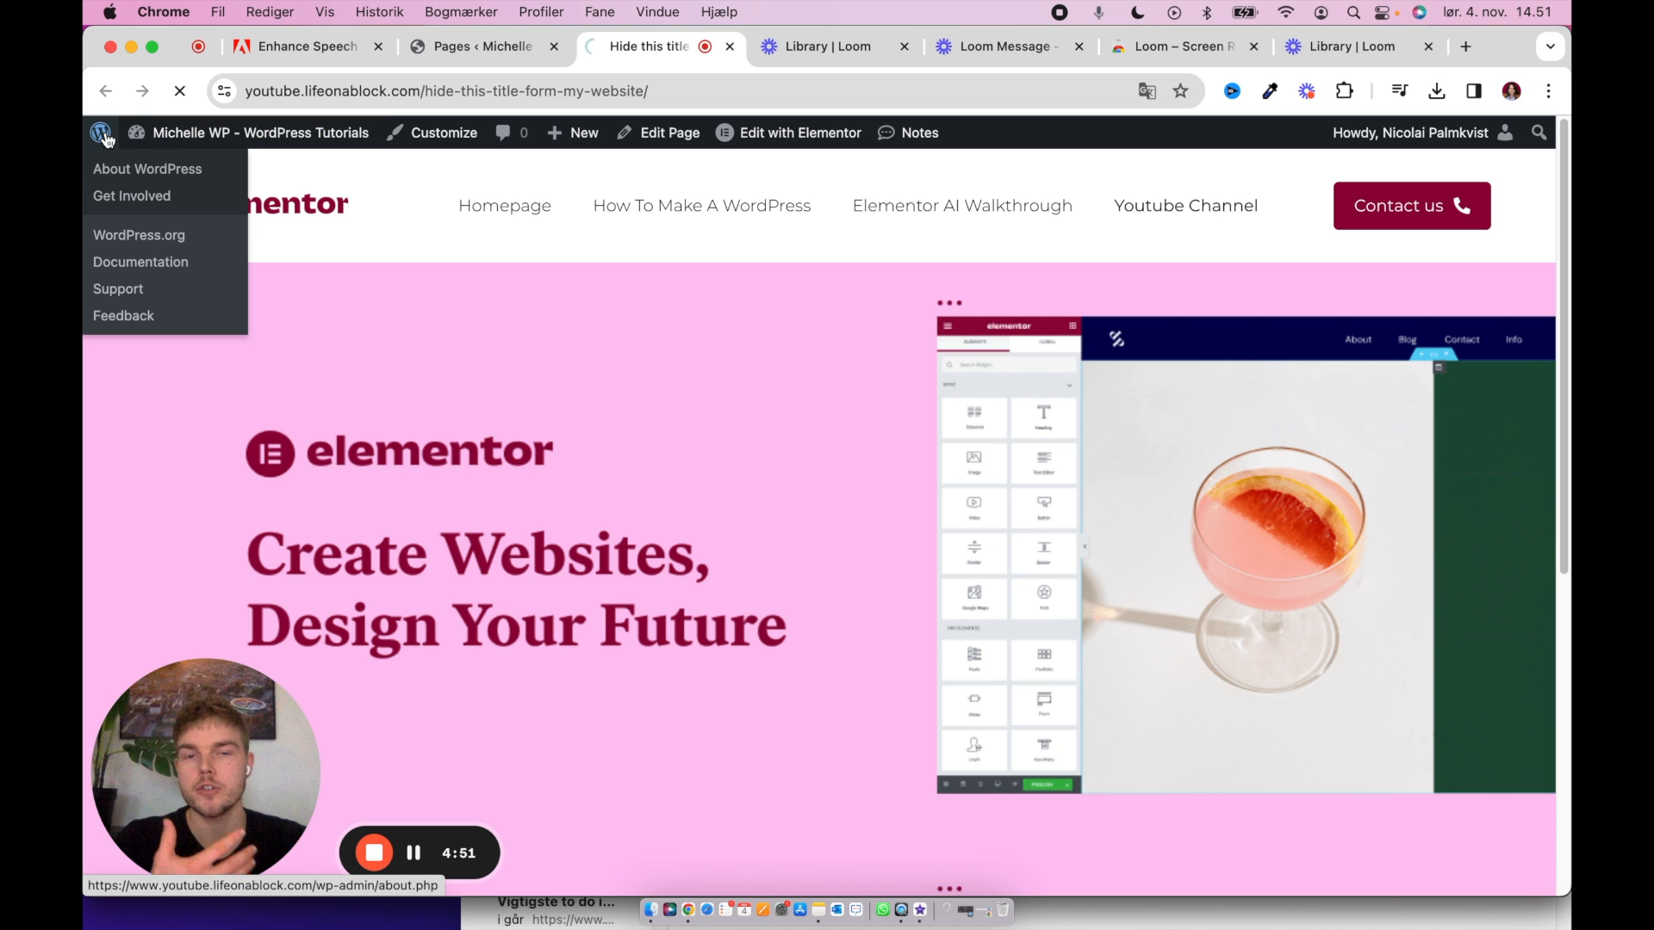
click(147, 169)
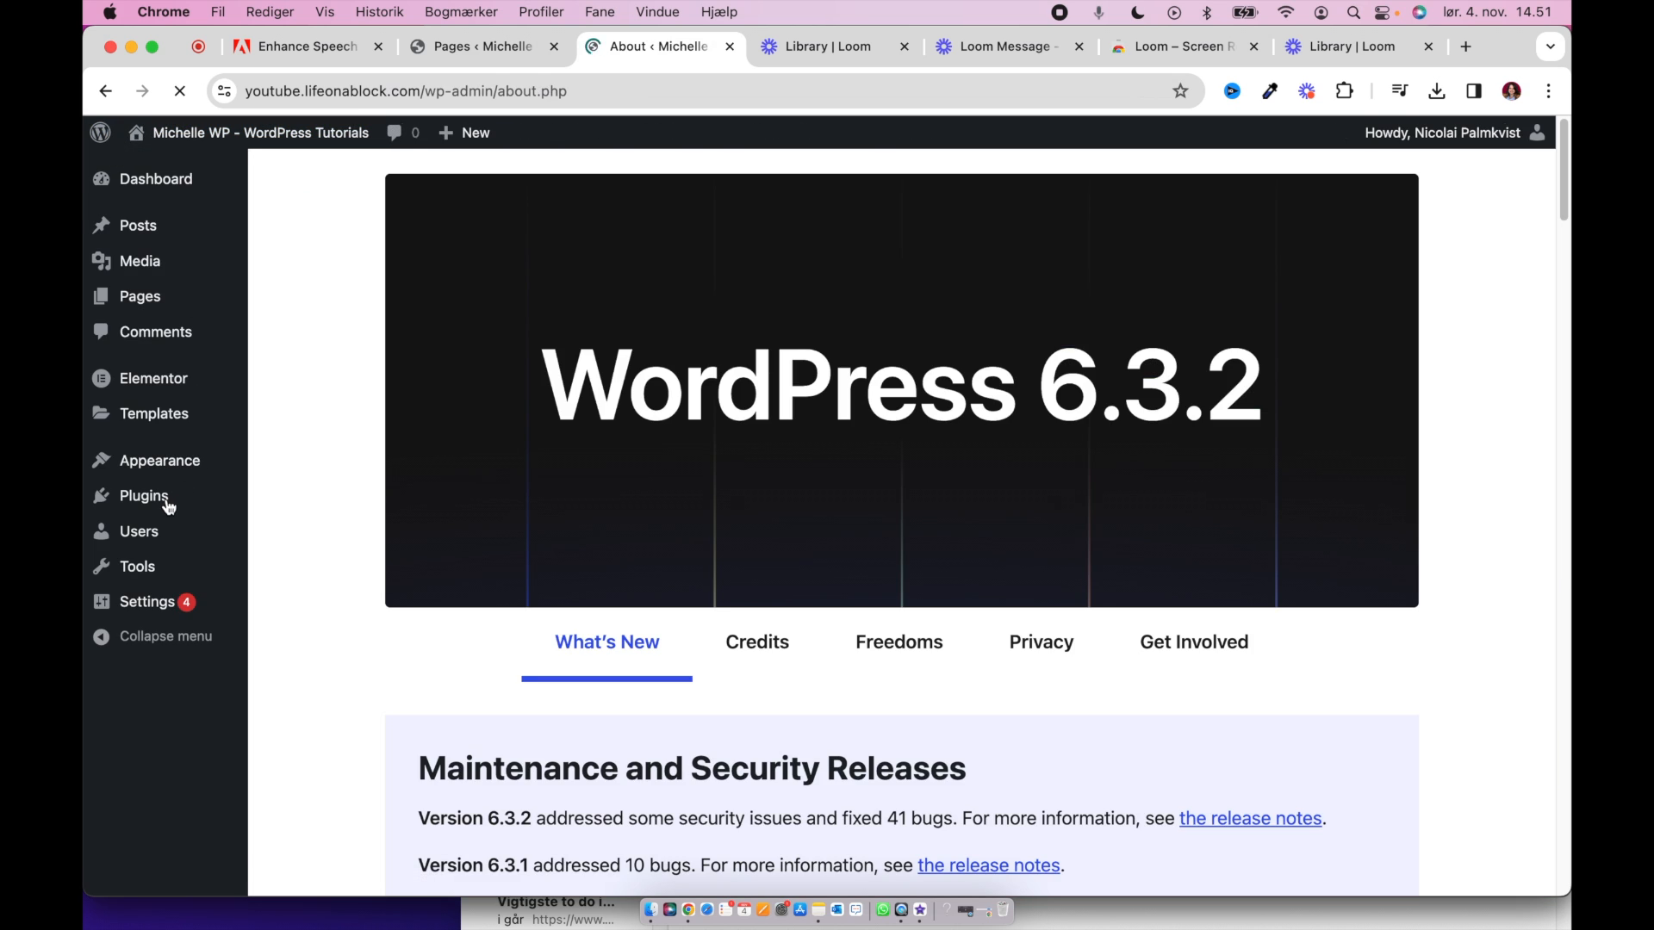